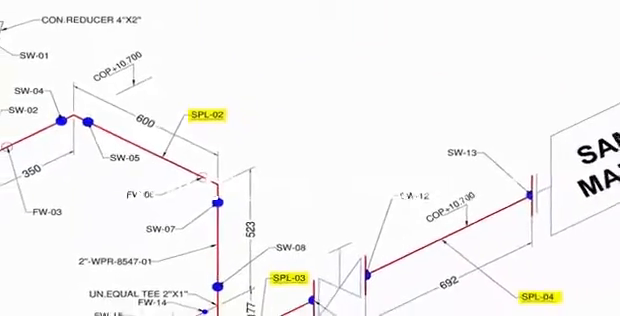
scroll(down, 3)
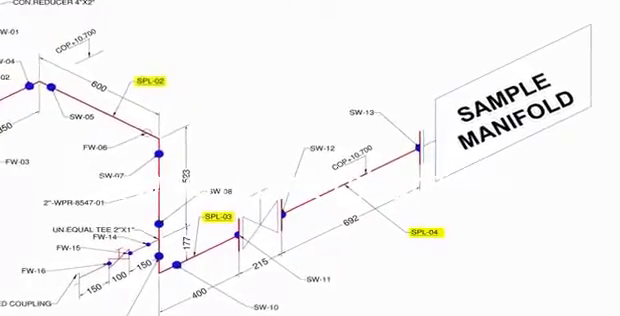